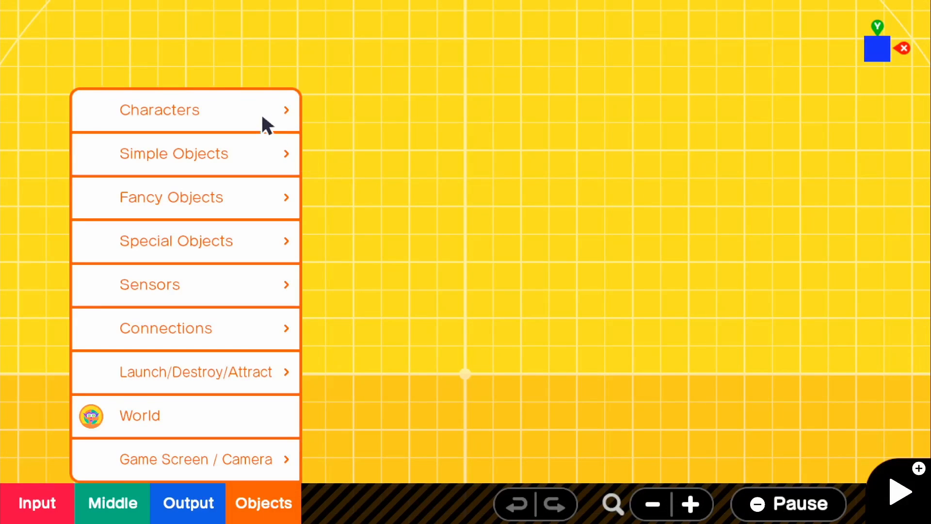
Step: Add a Person character and a Stick nodon for left/right movement from the input list
click(159, 109)
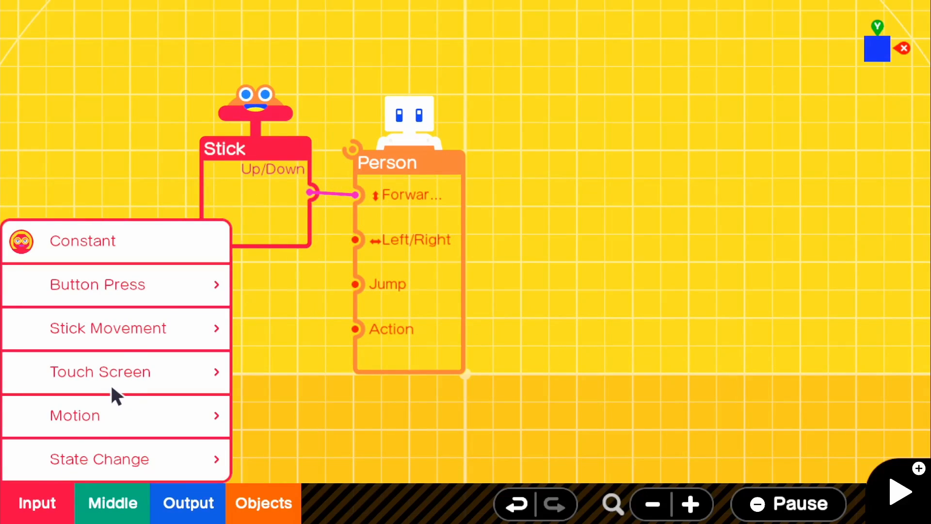
click(108, 328)
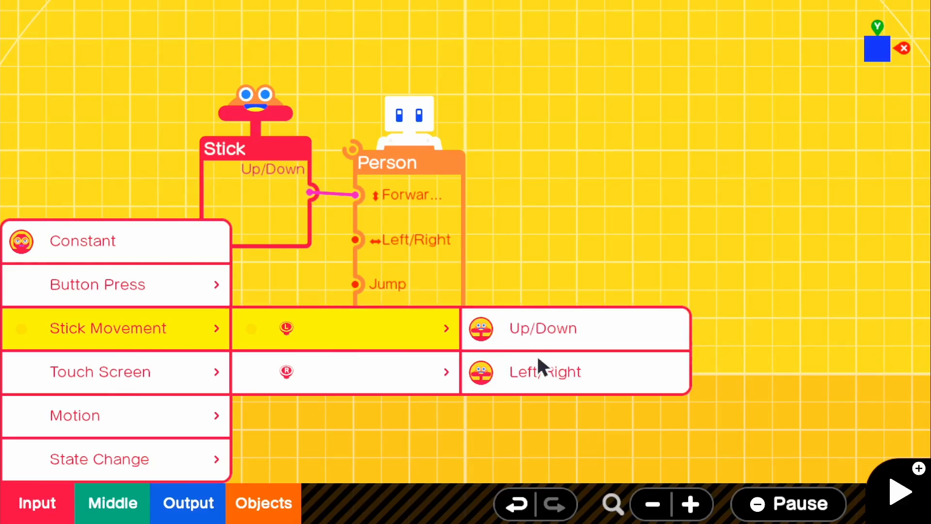
click(544, 371)
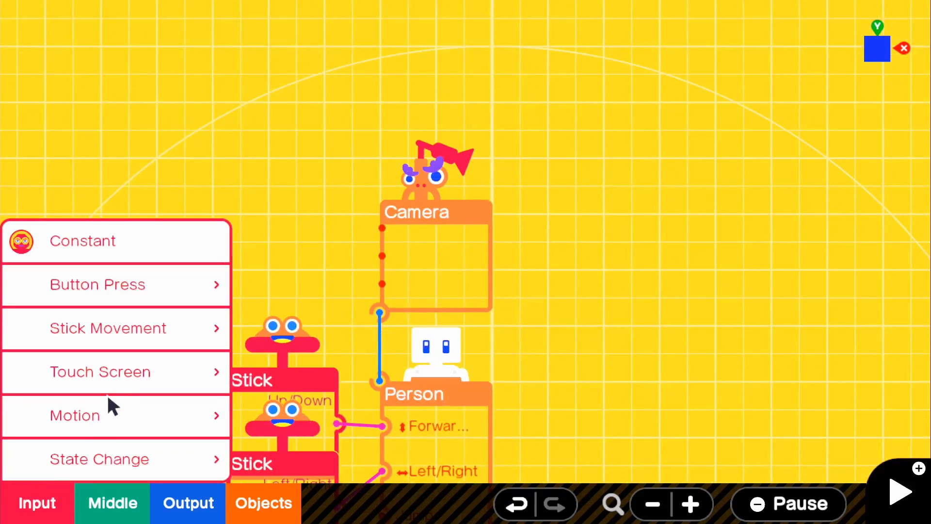
mouse_move(171, 304)
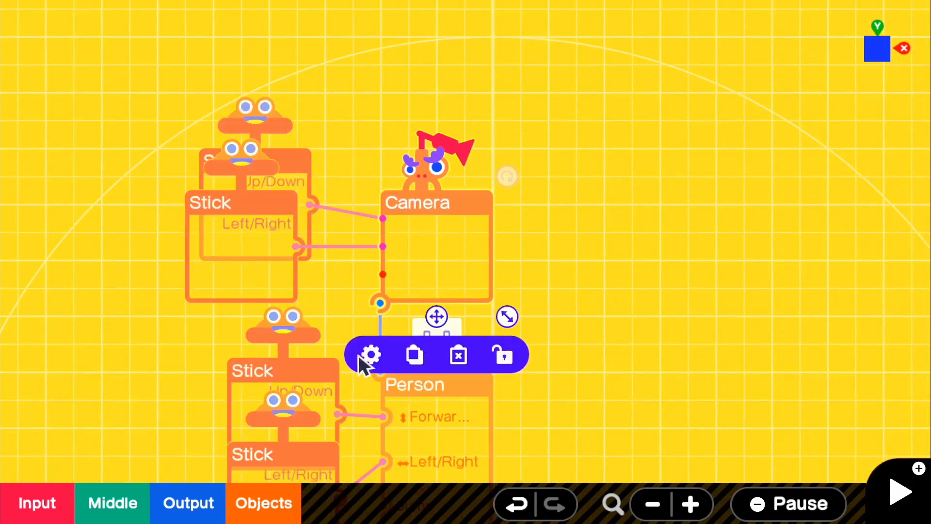
Step: Raise the Camera's Offset Distance Z to 4.00 m in its settings so it trails the Person
click(372, 355)
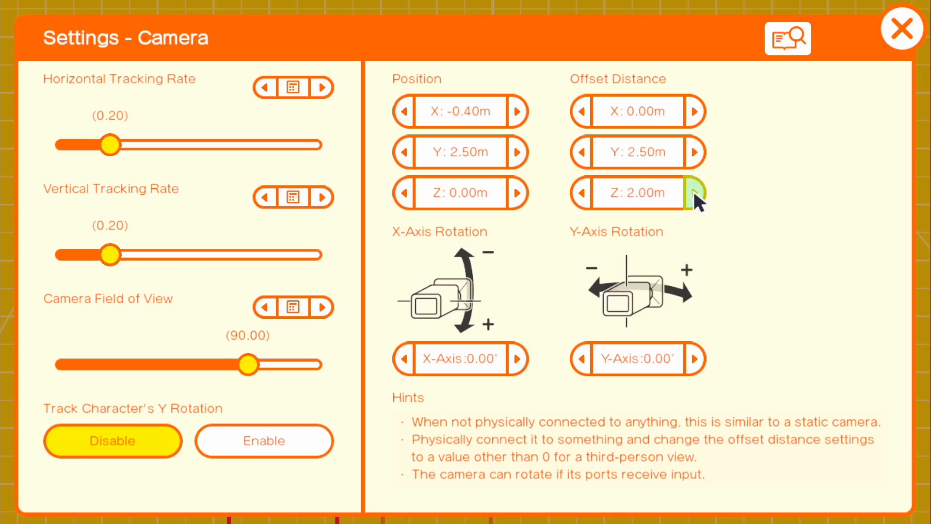
click(696, 193)
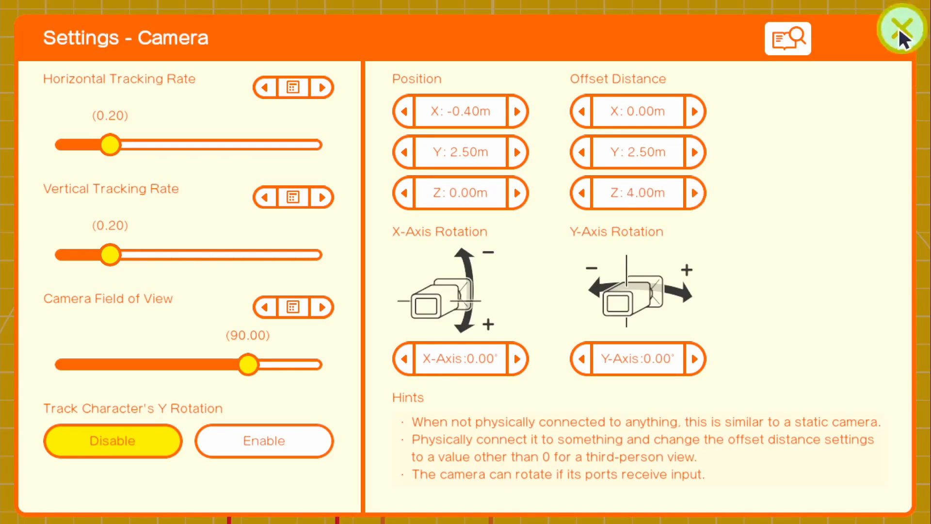
click(902, 30)
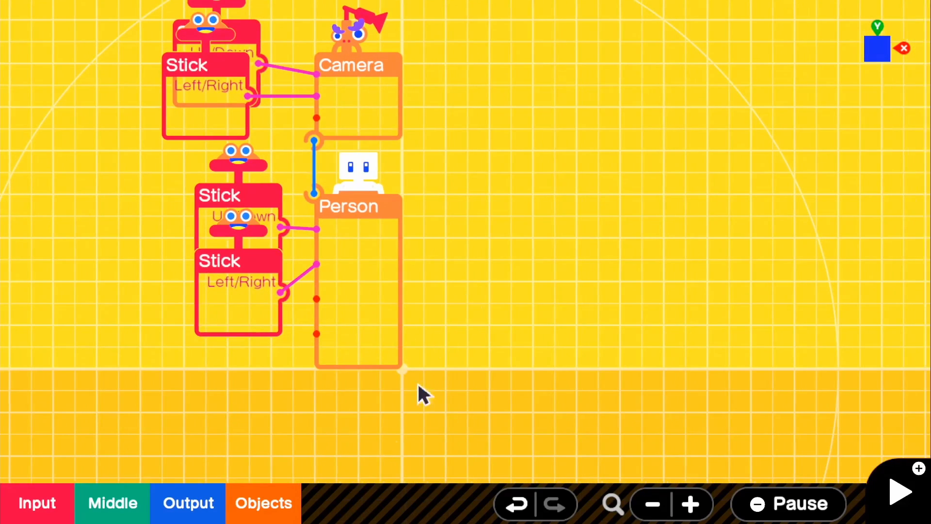
Step: Add a Touch Sensor from Objects > Sensors and move it to the right of the Person
click(262, 502)
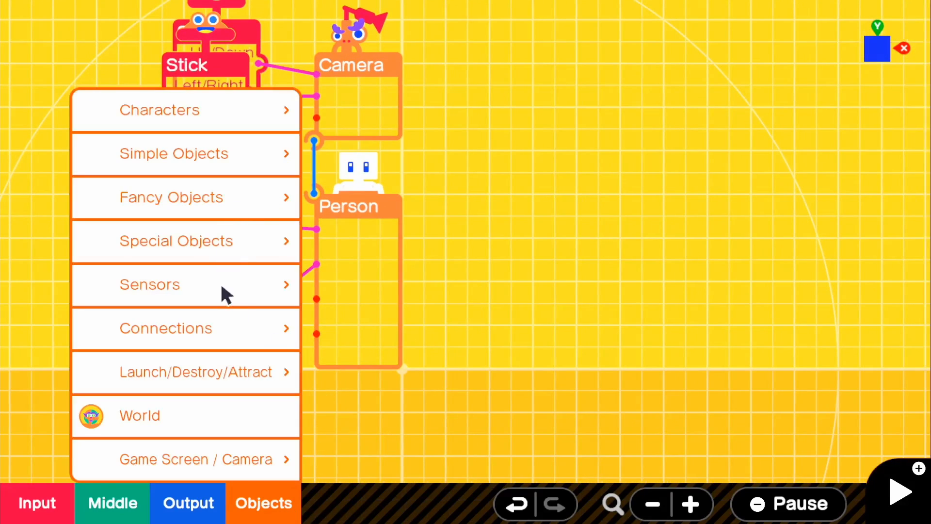
click(149, 284)
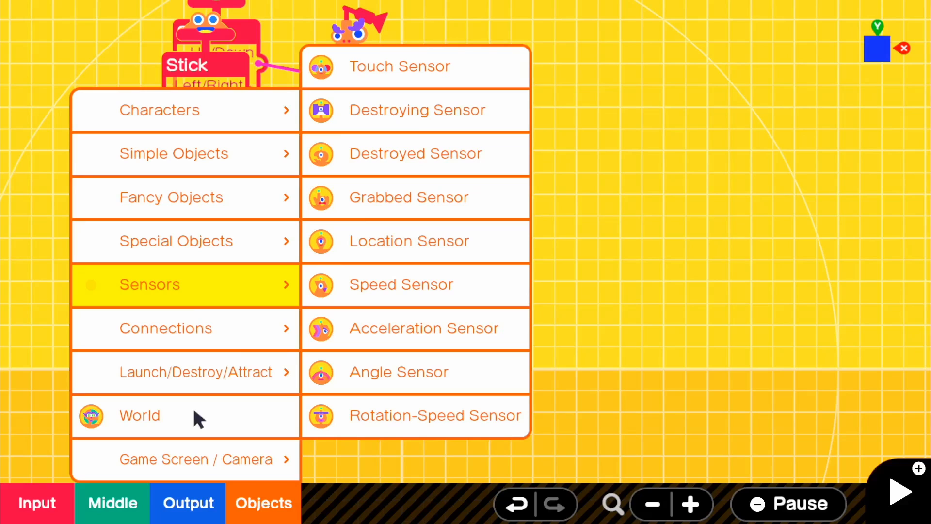
mouse_move(460, 92)
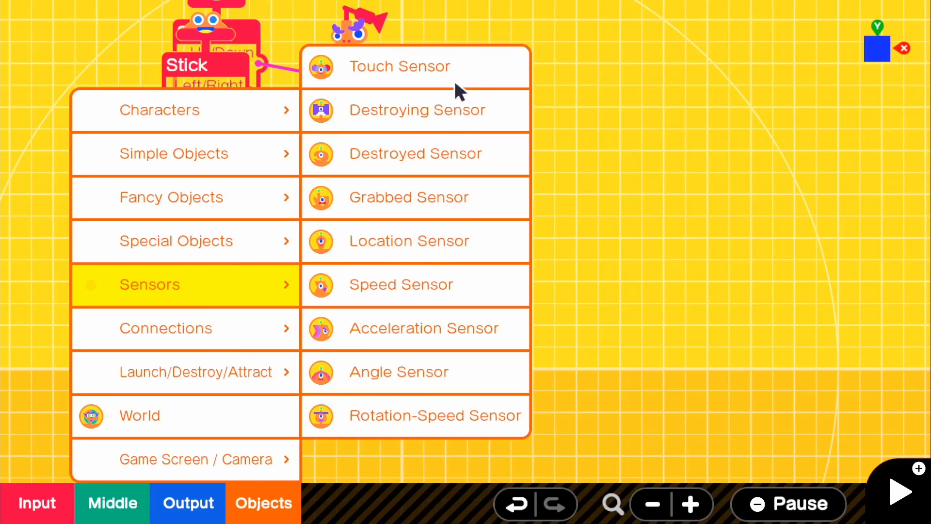
click(399, 66)
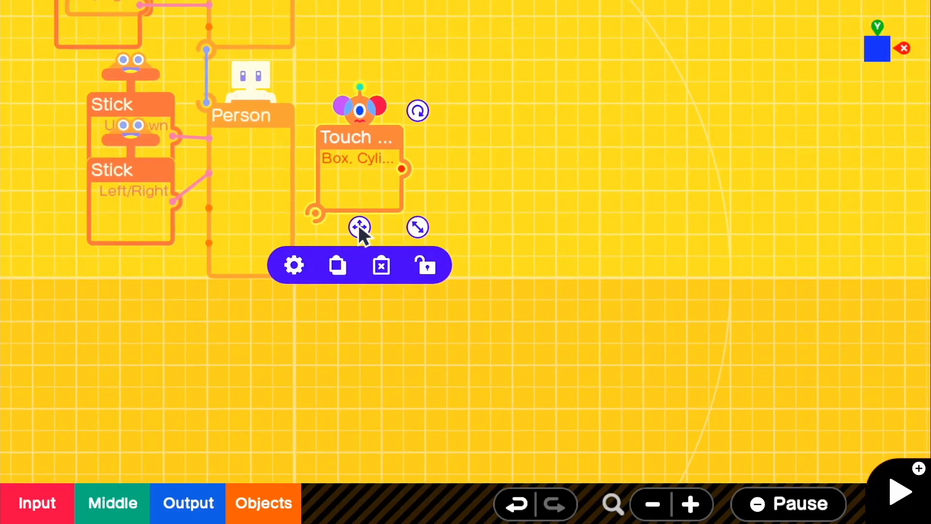
drag(359, 226, 458, 292)
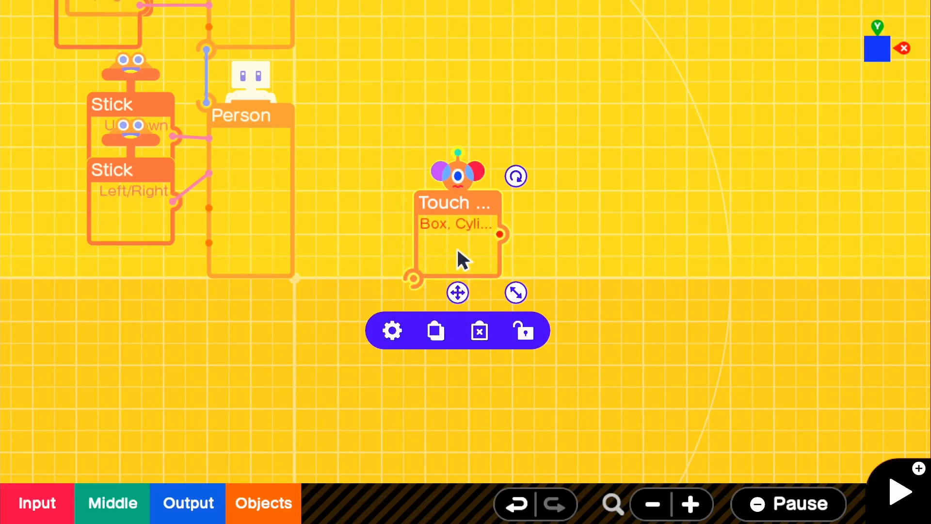
mouse_move(561, 255)
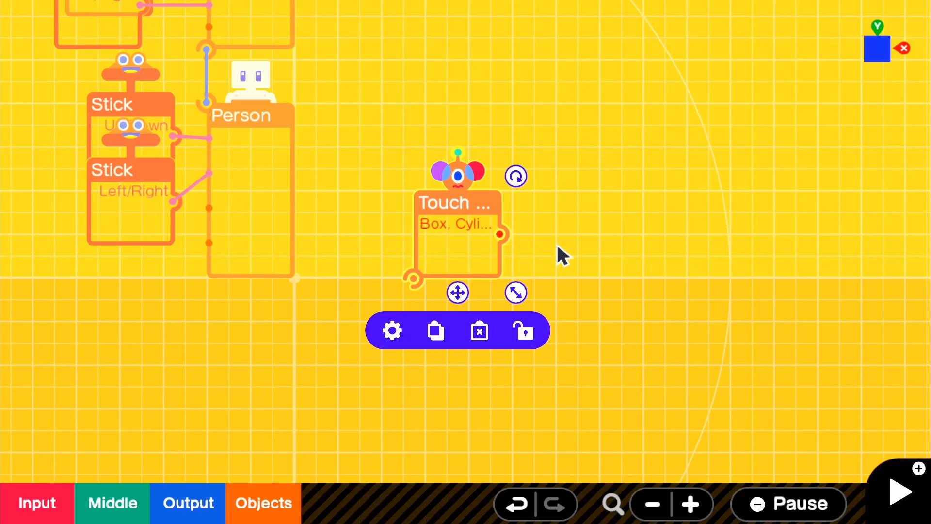
mouse_move(475, 288)
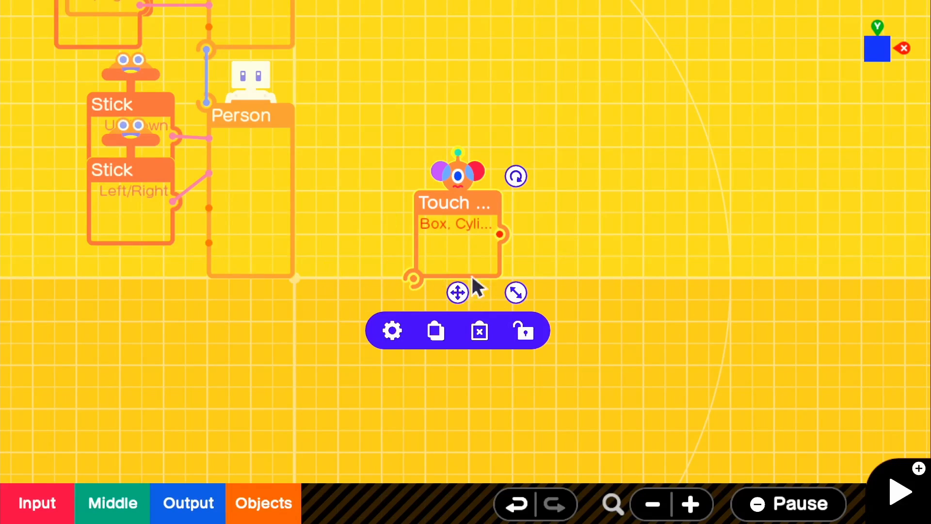
mouse_move(448, 232)
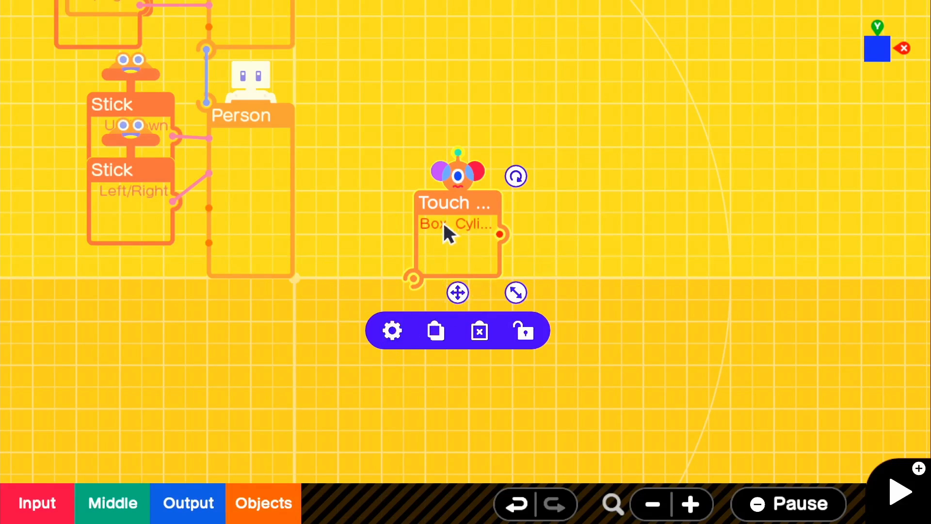
Step: Set the Touch Sensor's Check What? to Person only instead of box, cylinder and sphere
click(391, 329)
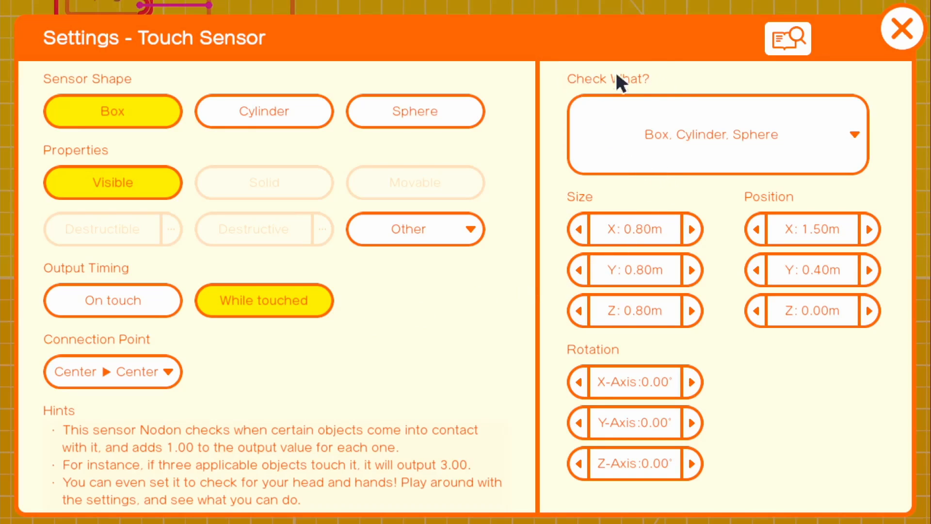
click(716, 134)
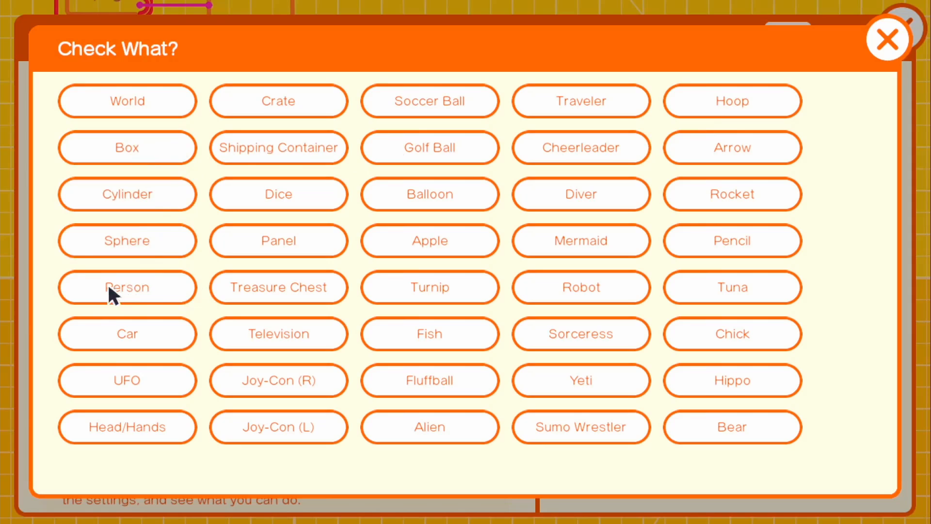
click(126, 287)
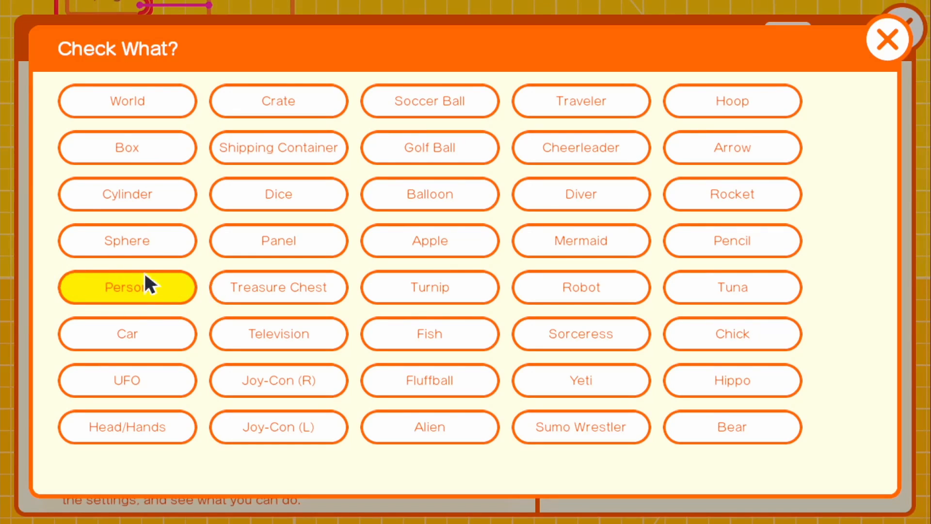
click(126, 287)
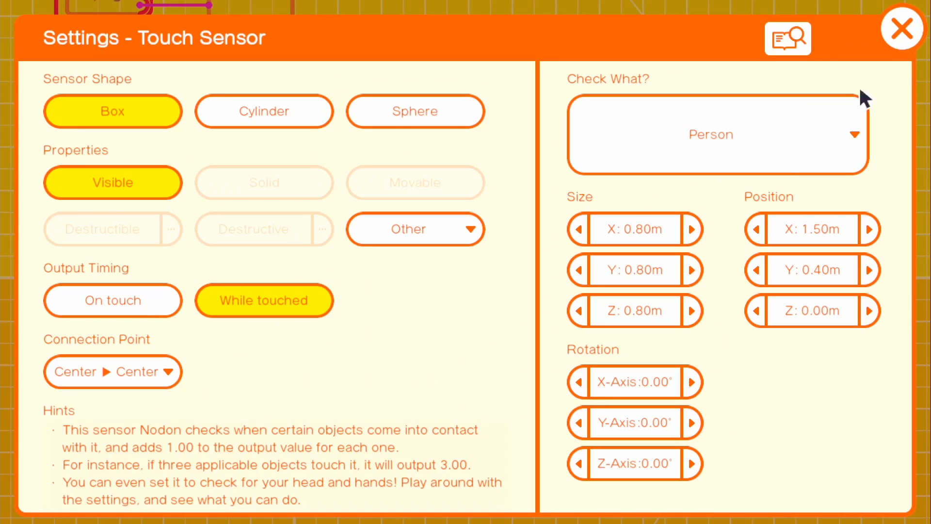
click(901, 28)
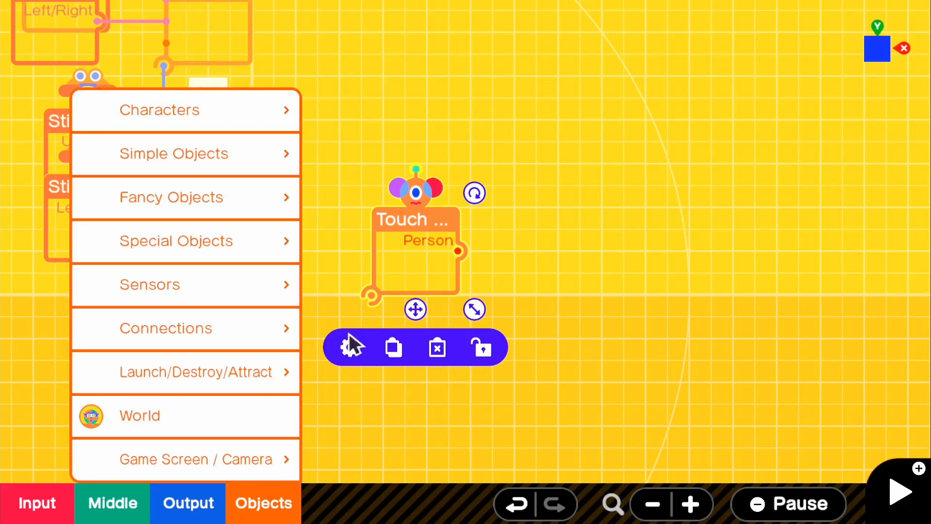
Step: Add a Teleport Object Entrance nodon with ID A next to the Touch Sensor
click(195, 371)
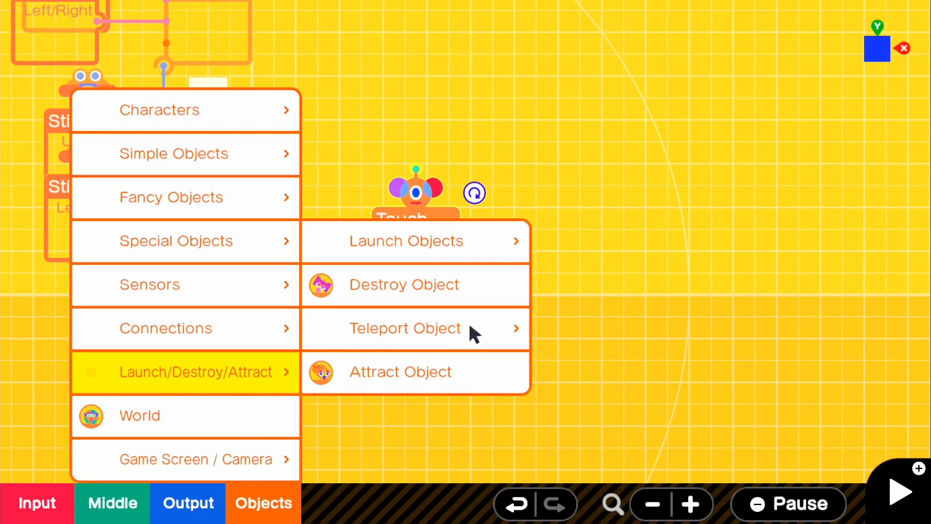
click(405, 328)
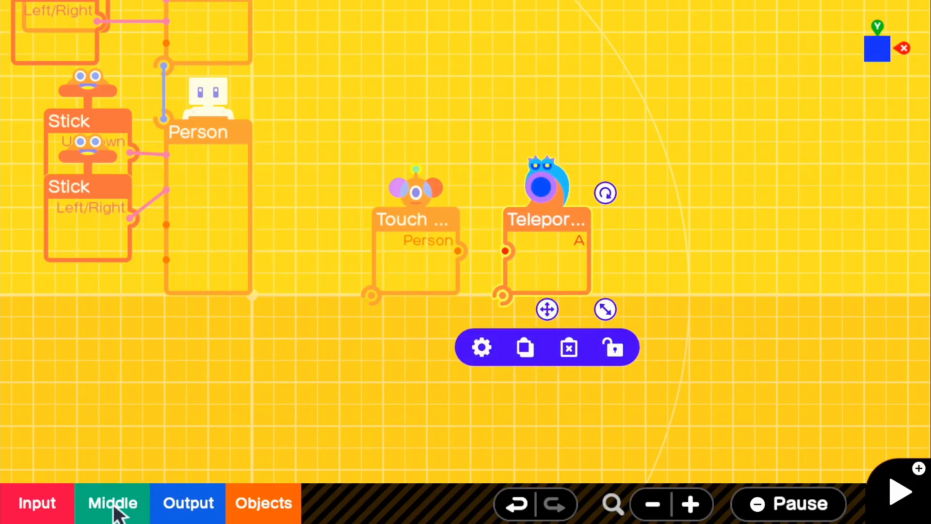
click(112, 504)
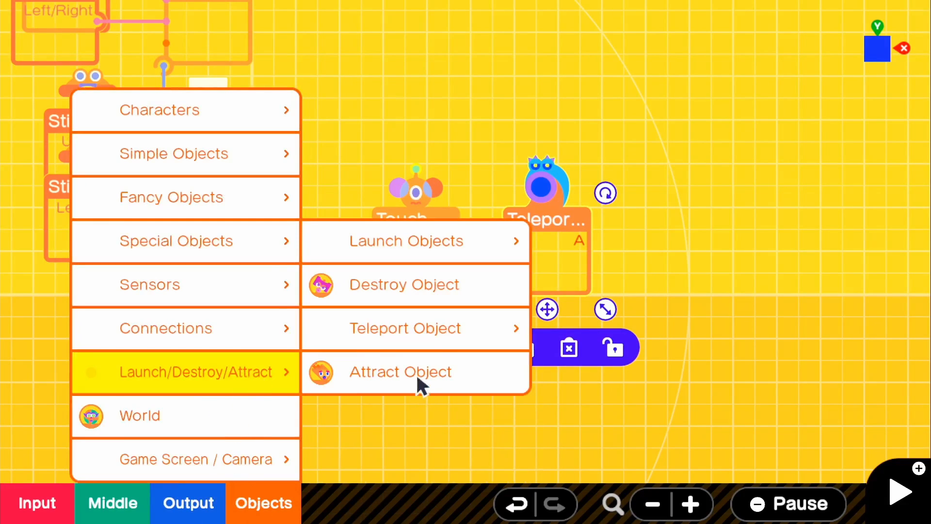
click(400, 371)
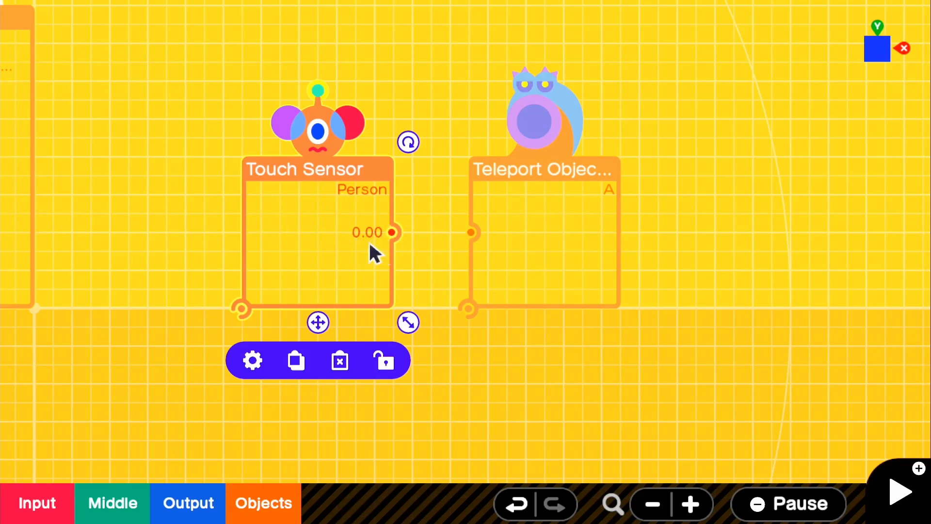
mouse_move(400, 249)
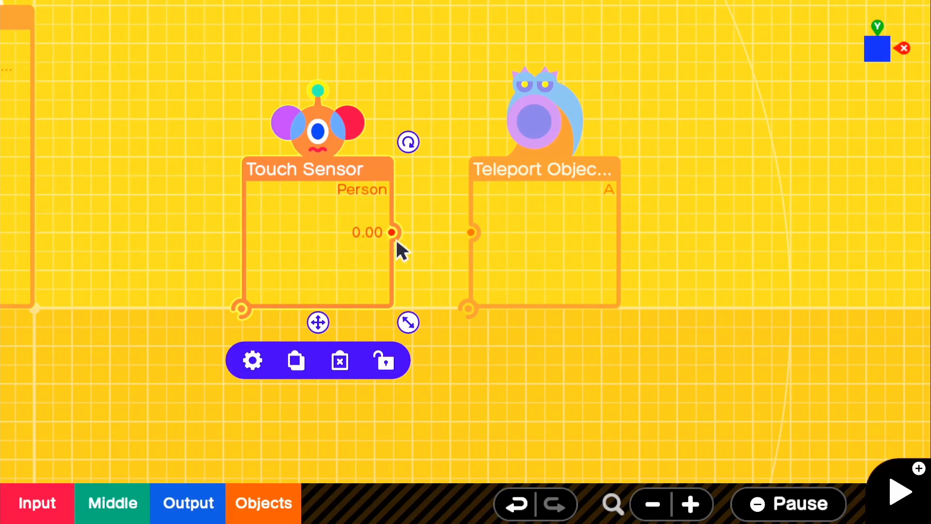
Step: Wire the Touch Sensor's output port into the Teleport Entrance's input
drag(391, 231, 472, 232)
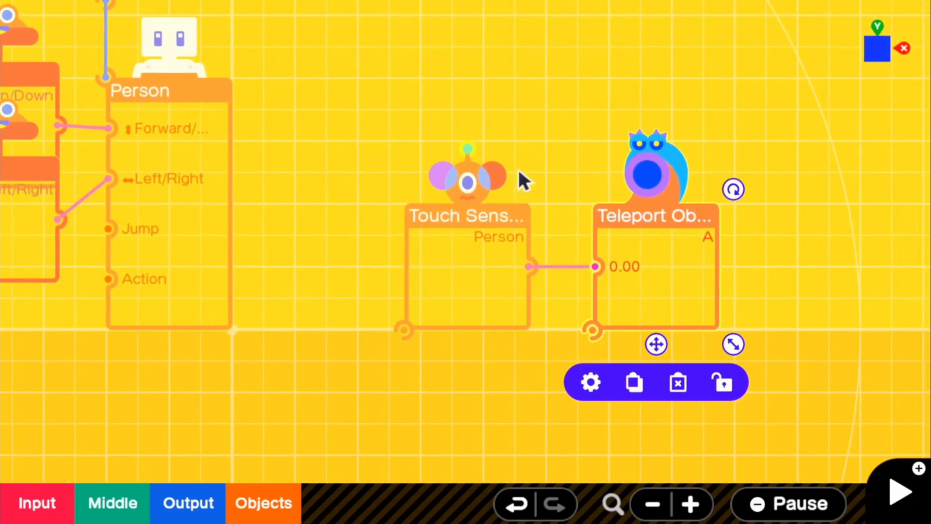
mouse_move(677, 258)
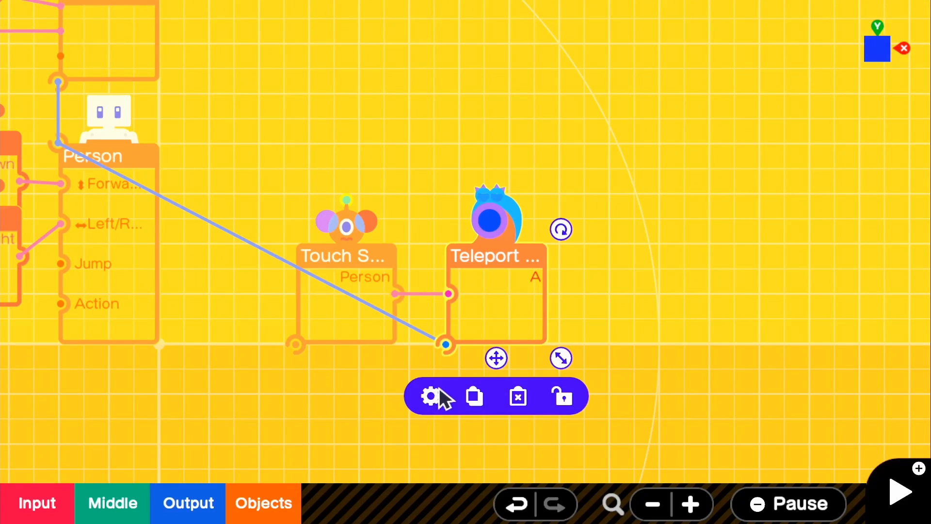
Step: Set the Teleport Entrance's Teleport What? to Person only
click(429, 395)
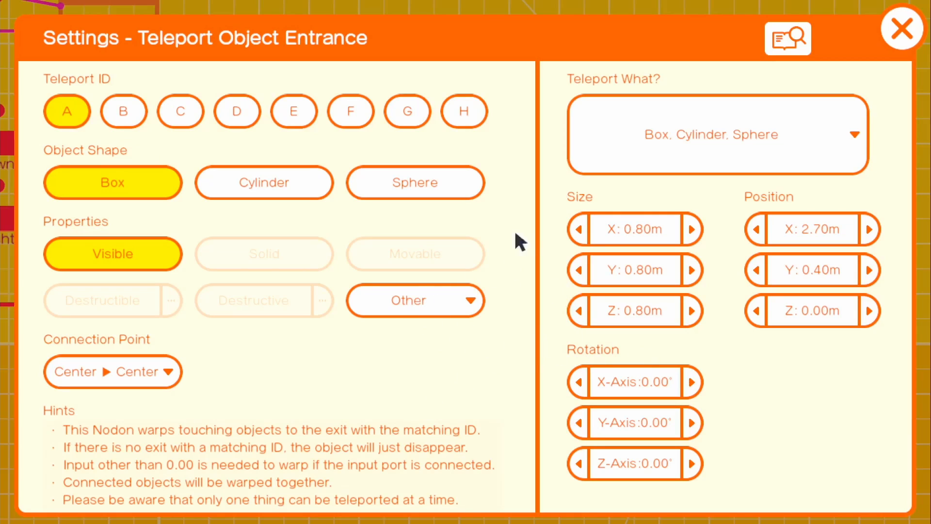
mouse_move(671, 147)
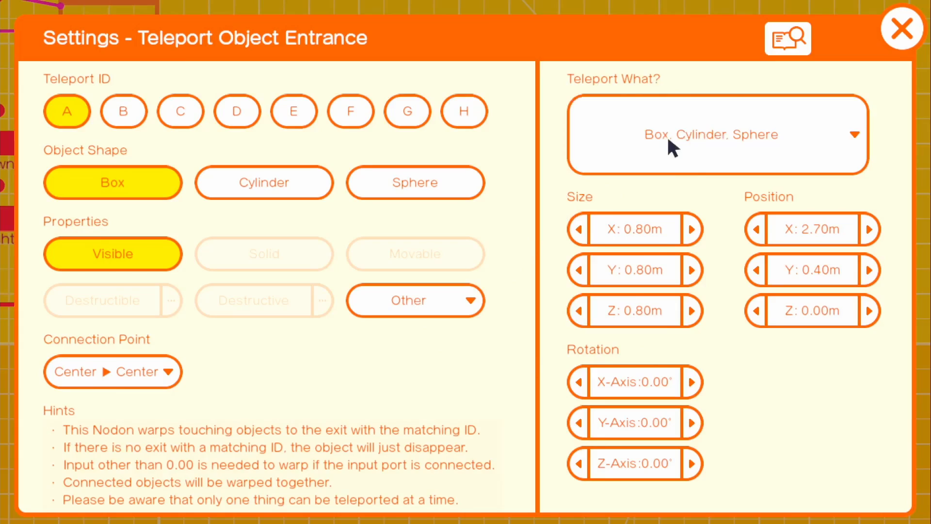
click(717, 134)
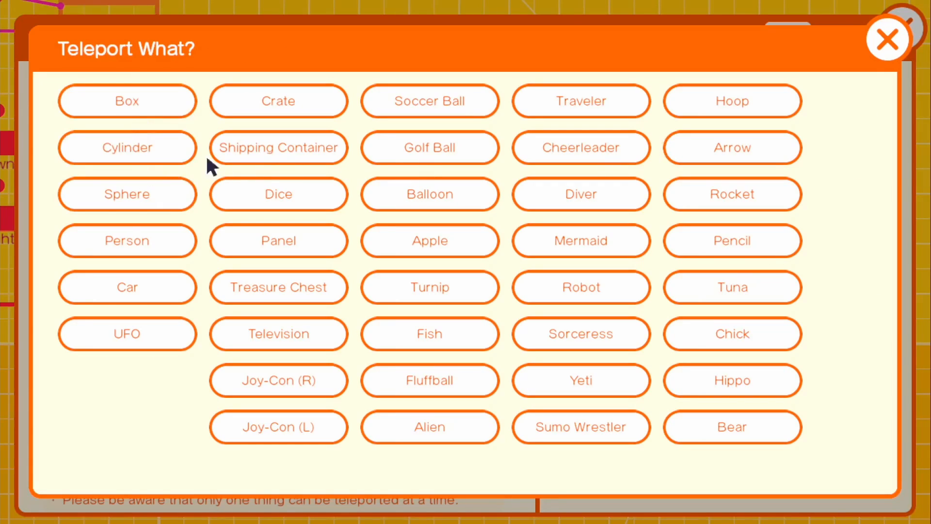
click(126, 241)
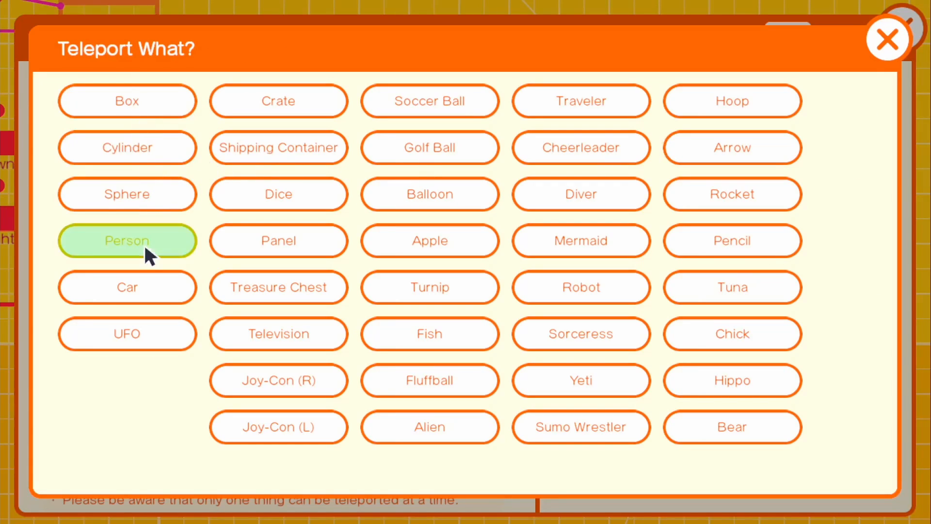
click(126, 240)
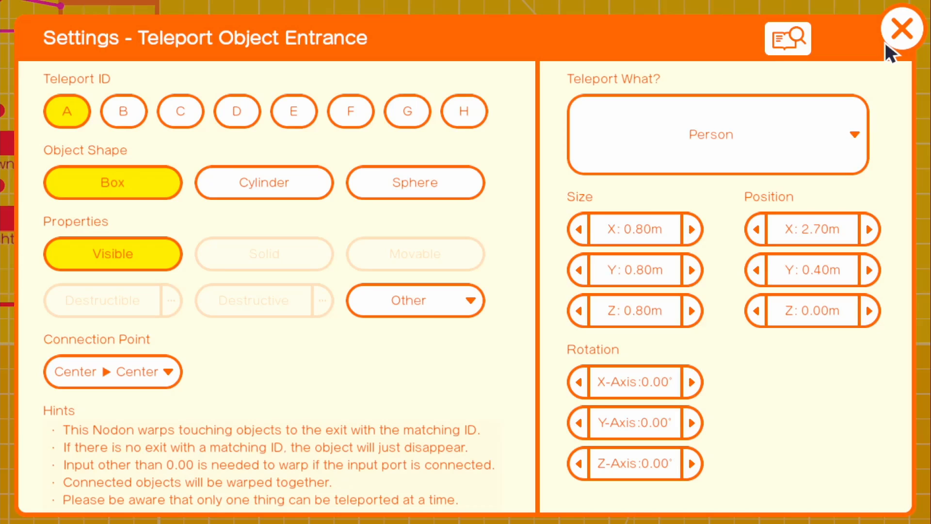
click(902, 28)
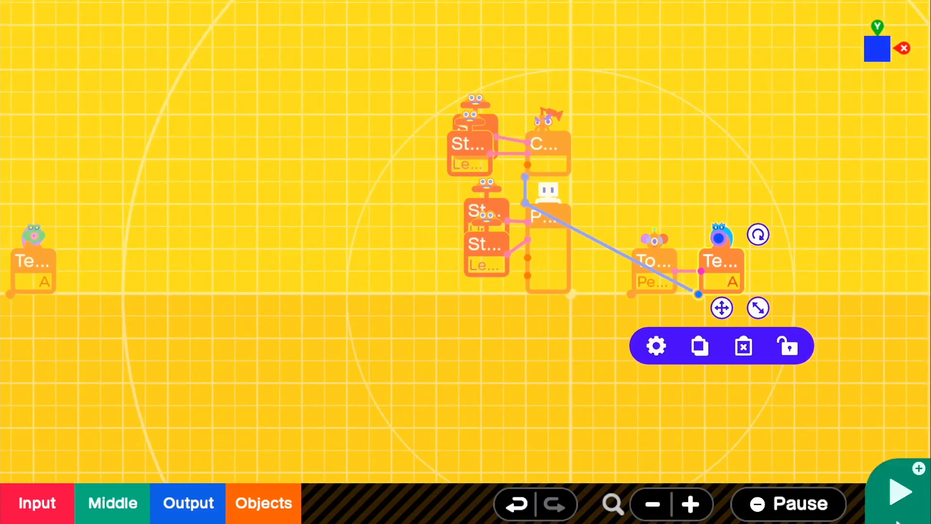
click(898, 490)
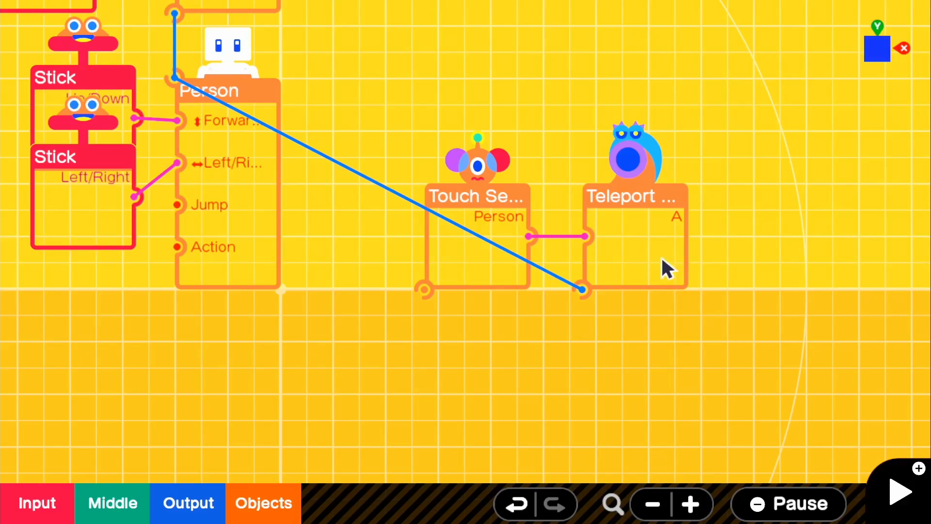
mouse_move(609, 243)
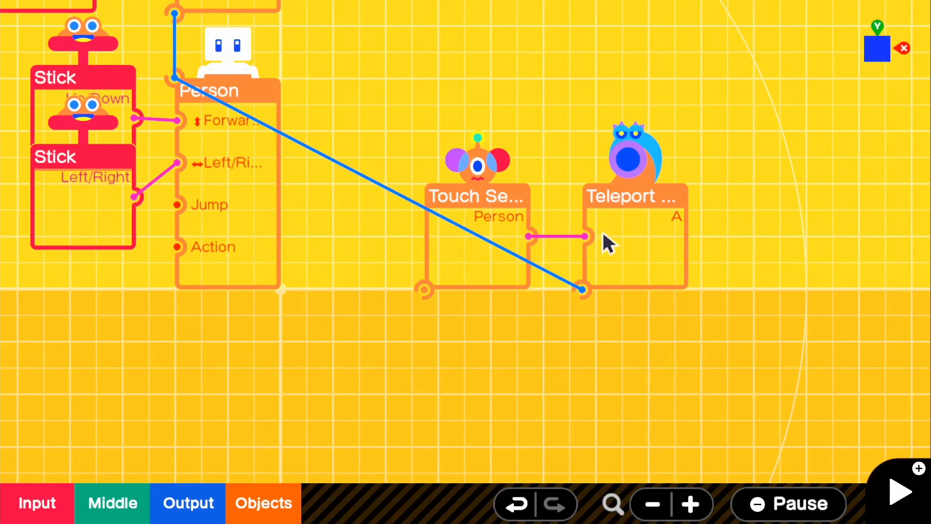
mouse_move(614, 252)
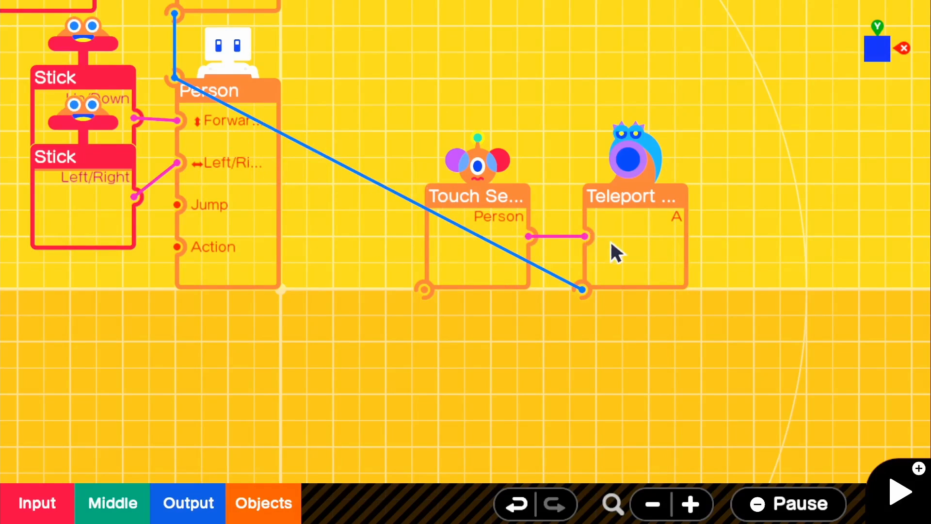
mouse_move(366, 178)
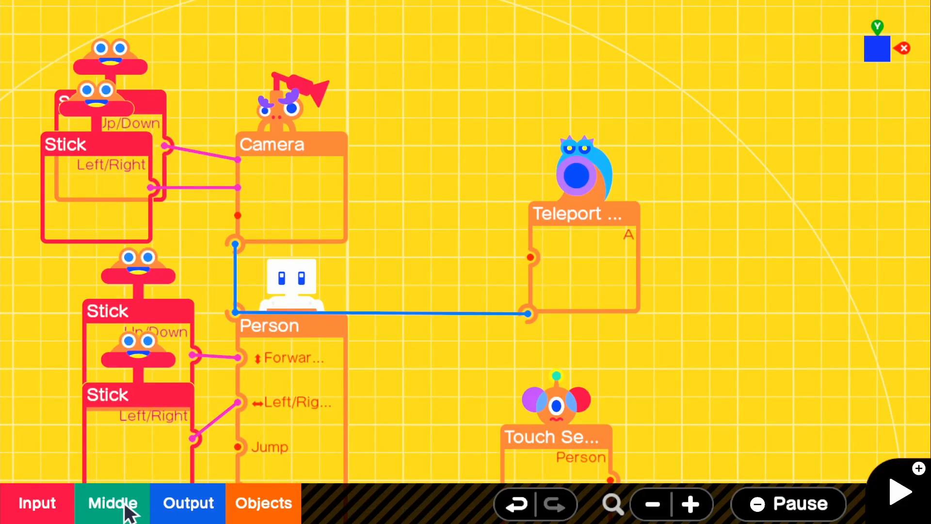
Step: Add Wormhole Entrance and Exit nodons on ID A, placing the entrance beside the Touch Sensor
click(112, 504)
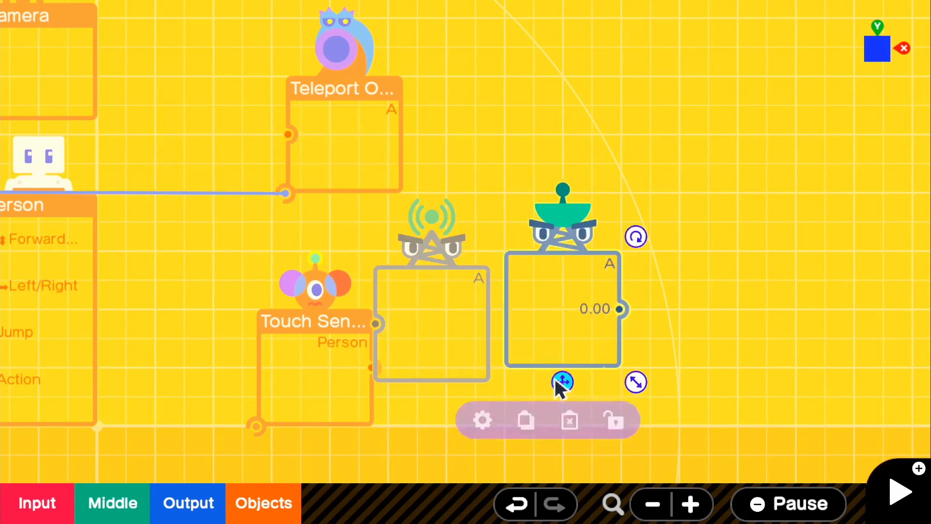
drag(561, 382, 471, 314)
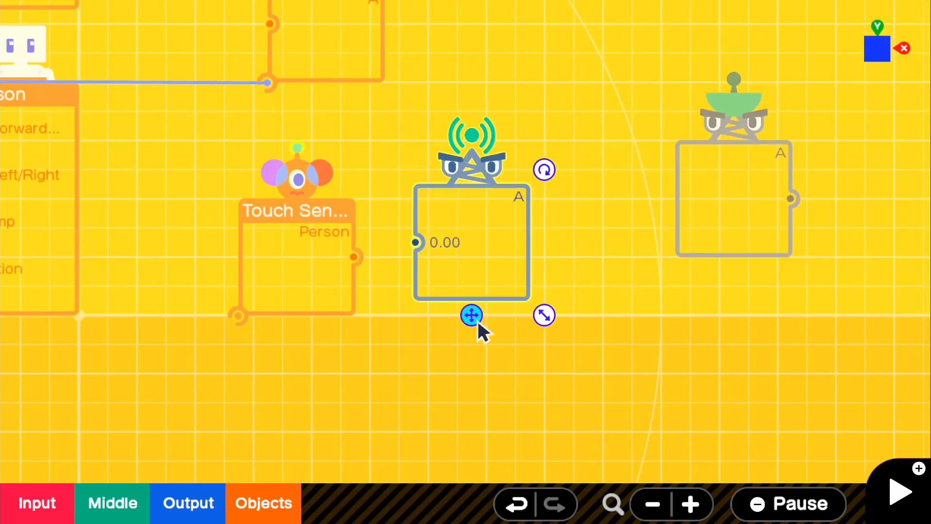
drag(473, 314, 416, 258)
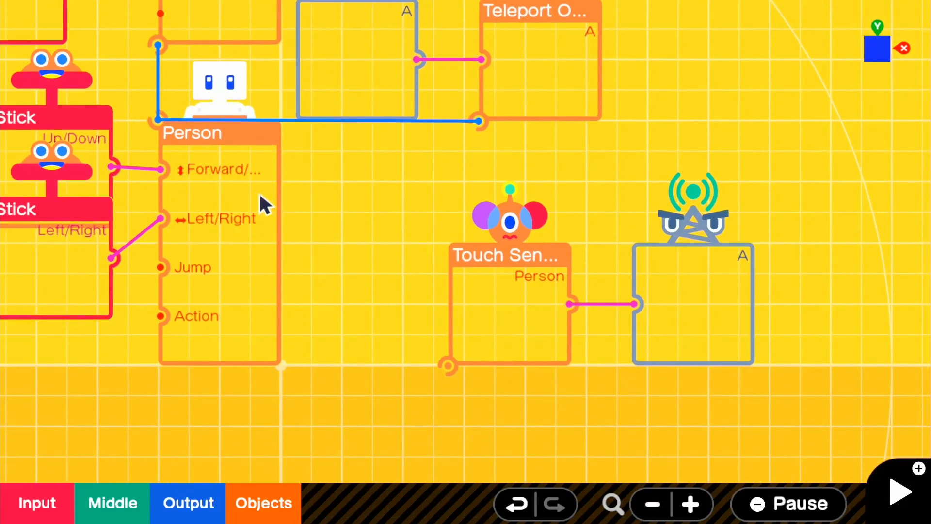
mouse_move(514, 311)
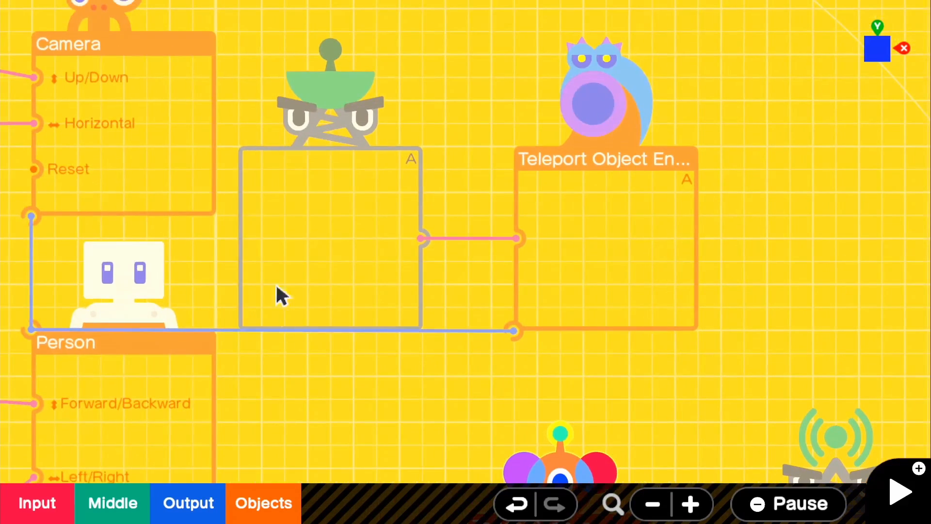
mouse_move(638, 196)
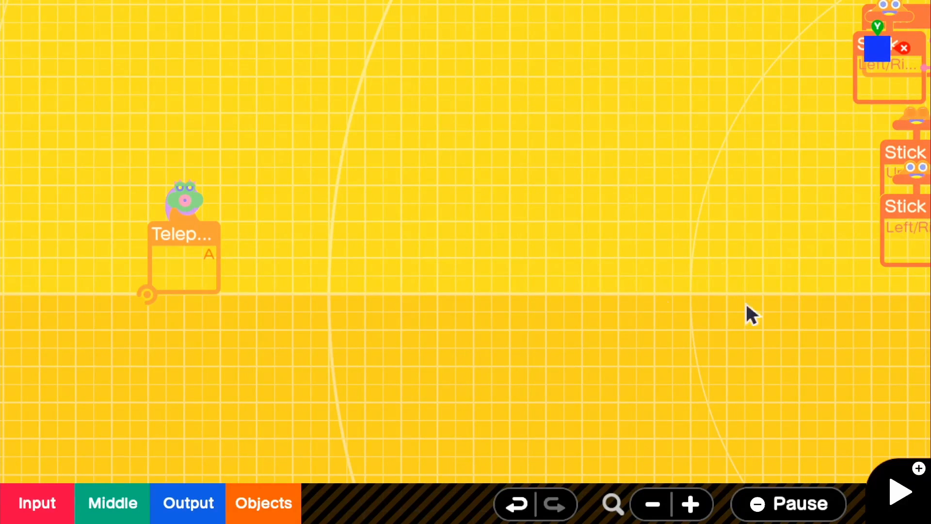
mouse_move(216, 263)
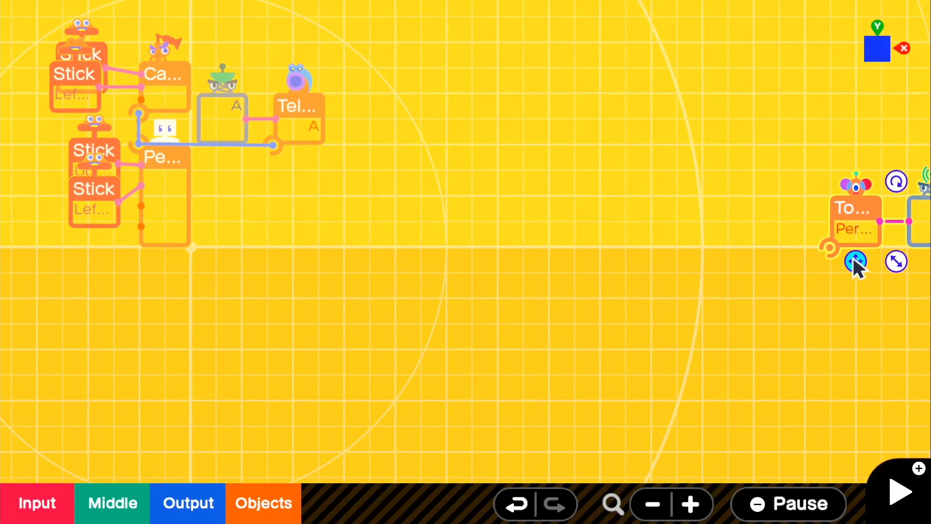
Step: Drag the Touch Sensor far across the grid from the Person, then start a test play
click(650, 503)
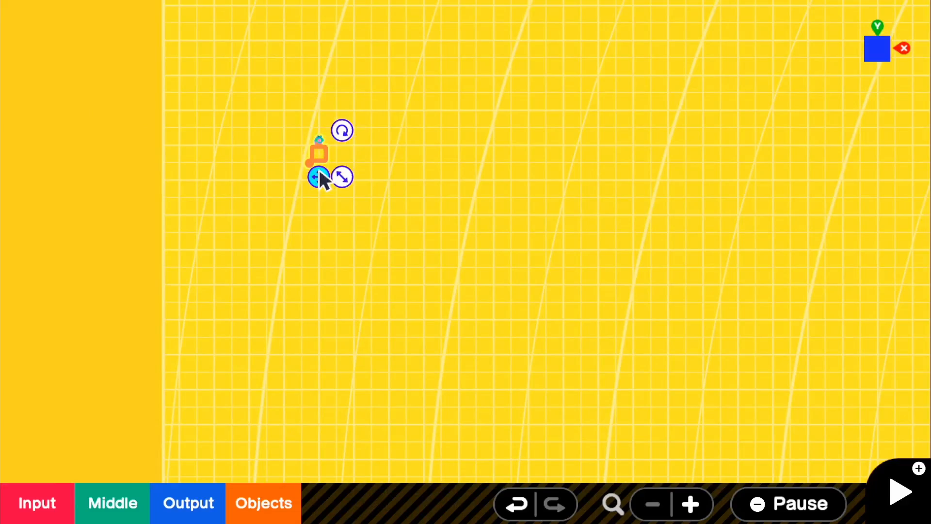
drag(319, 177, 310, 58)
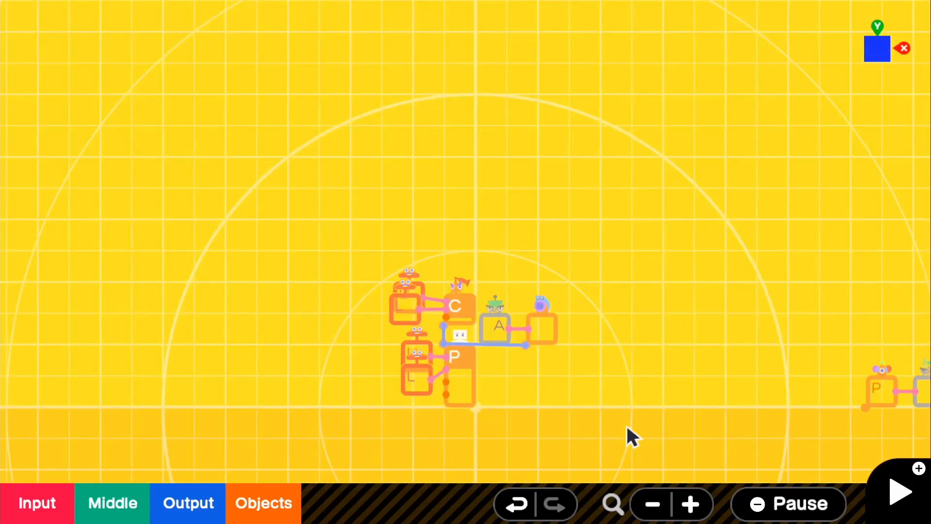
click(898, 492)
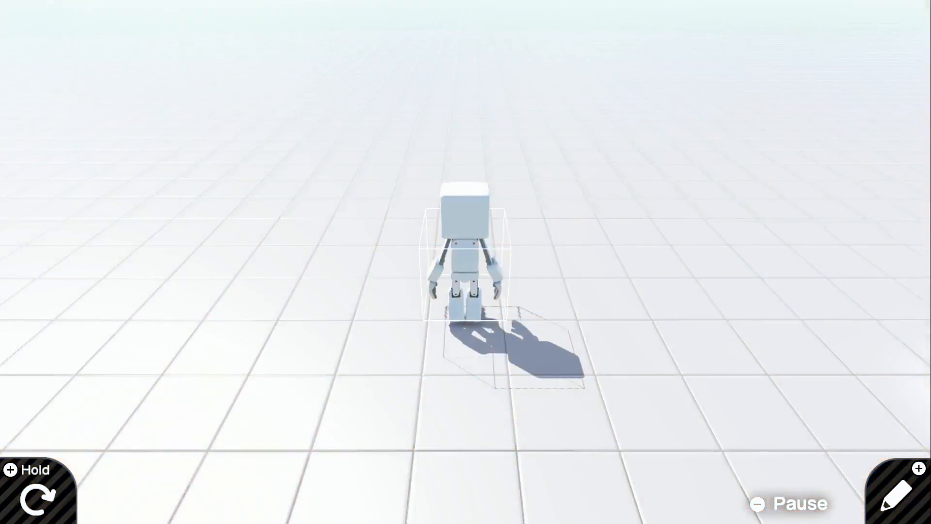